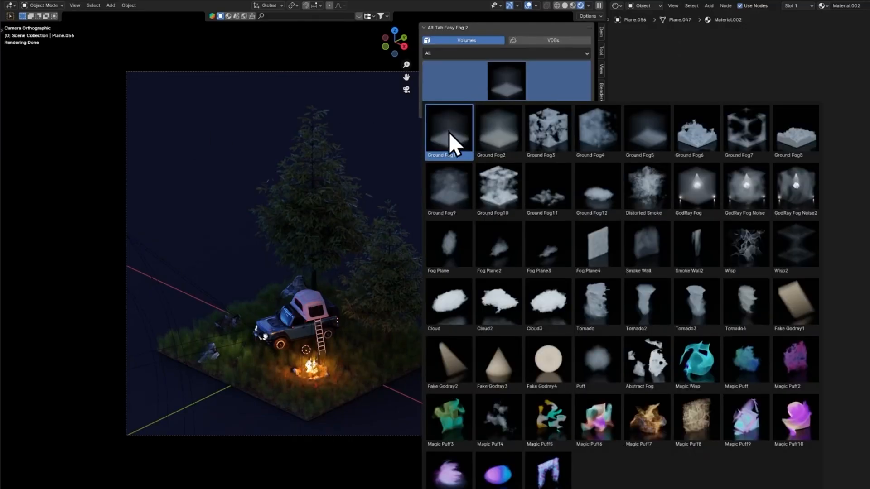
# - Add the Ground Fog6 preset volume to the campsite scene with Fog It Up
pyautogui.click(448, 132)
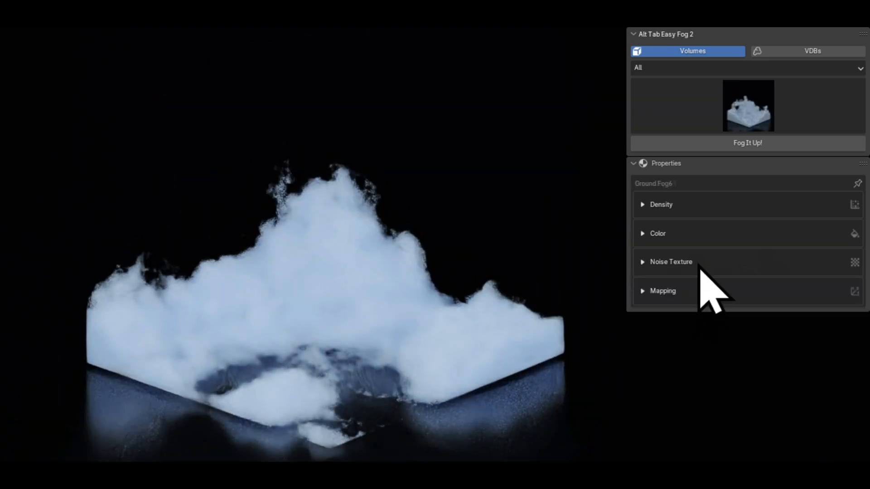
pyautogui.click(671, 262)
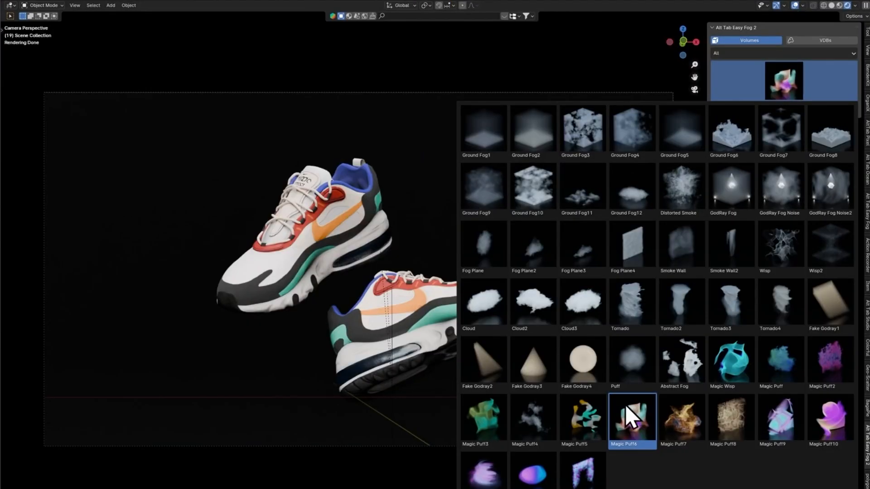
# - Engulf the sneakers in the Magic Puff6 fog and tweak its noise texture
pyautogui.click(632, 420)
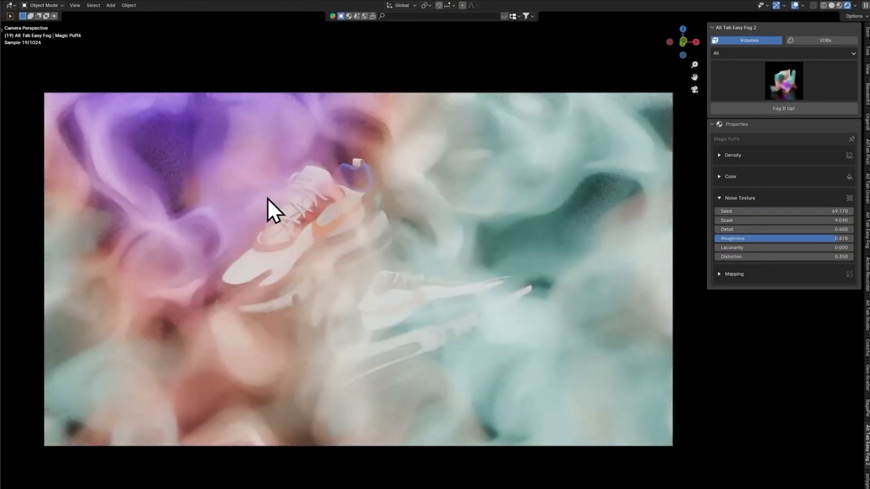
pyautogui.click(734, 274)
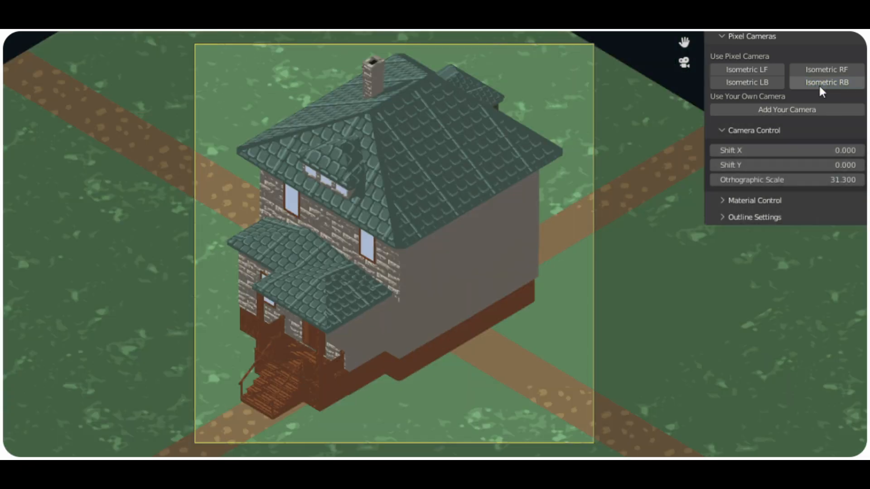
# - View the house from an isometric pixel camera and give truck frame parts flat pixel materials with picked colours
pyautogui.click(747, 69)
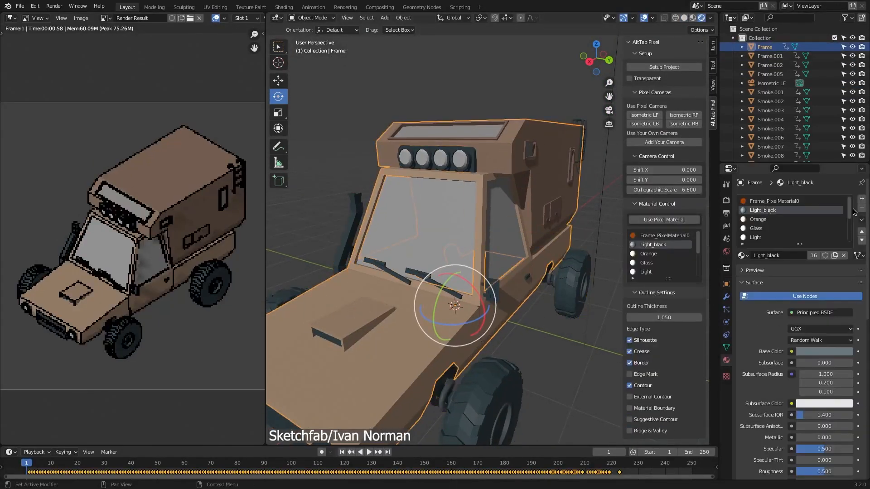
pyautogui.click(770, 65)
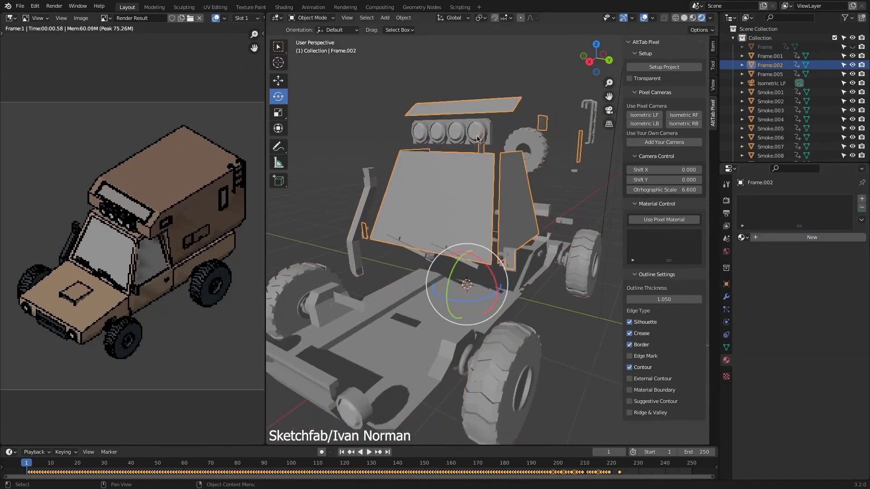
pyautogui.click(770, 56)
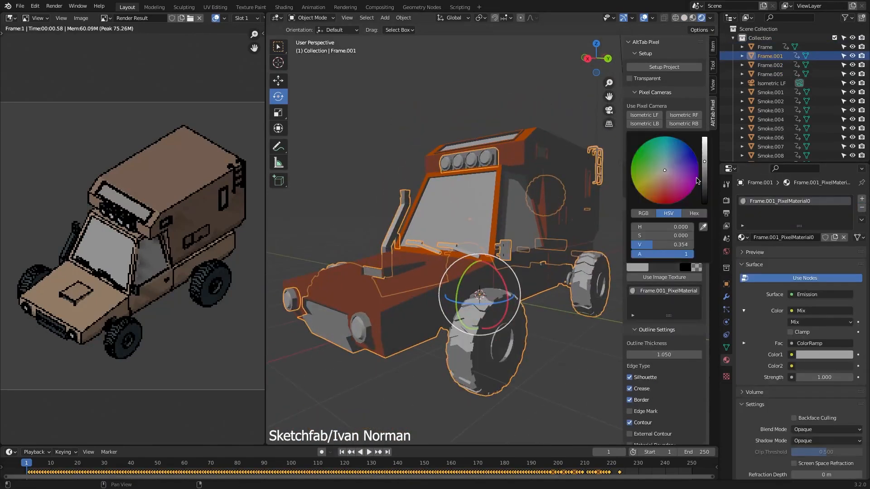
pyautogui.click(770, 65)
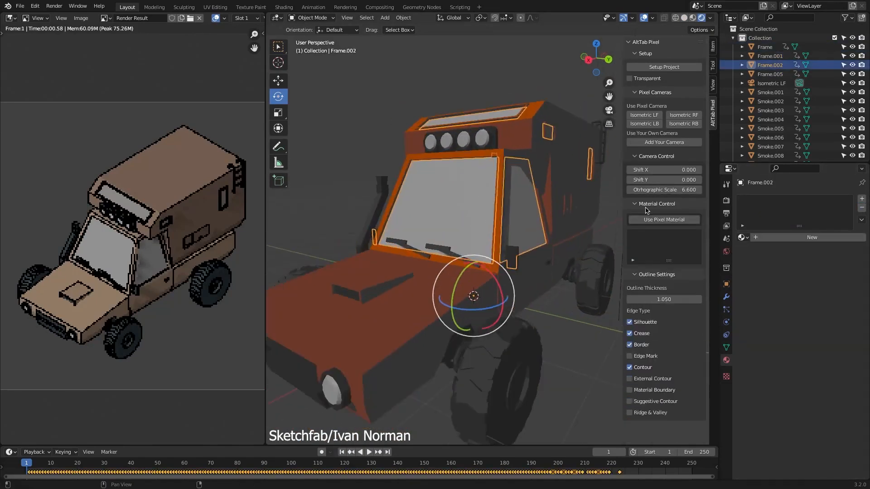
pyautogui.click(771, 74)
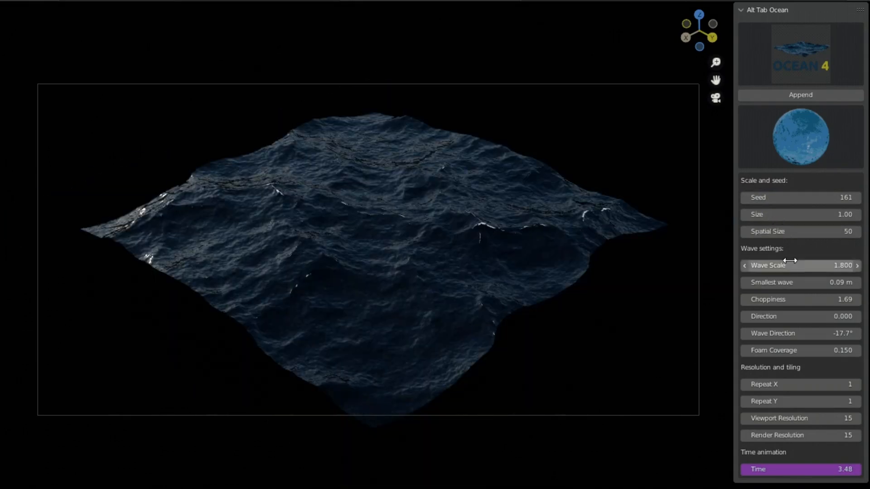
# - Adjust the ocean's wave scale, wave direction and foam coverage
pyautogui.moveTo(800, 265); pyautogui.dragTo(827, 266)
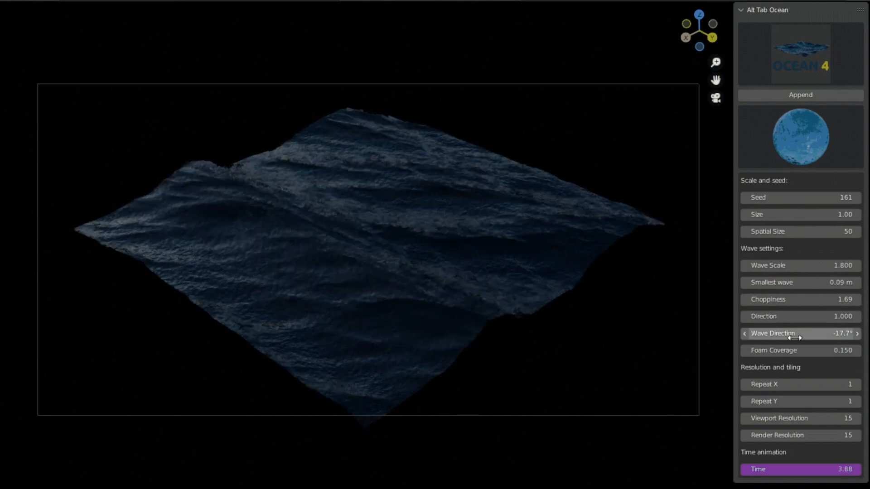
pyautogui.moveTo(800, 333); pyautogui.dragTo(855, 333)
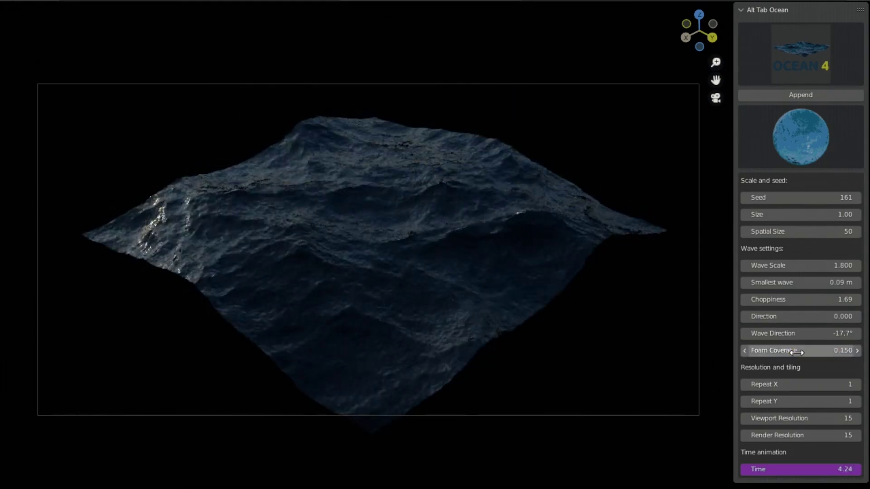
pyautogui.press('z')
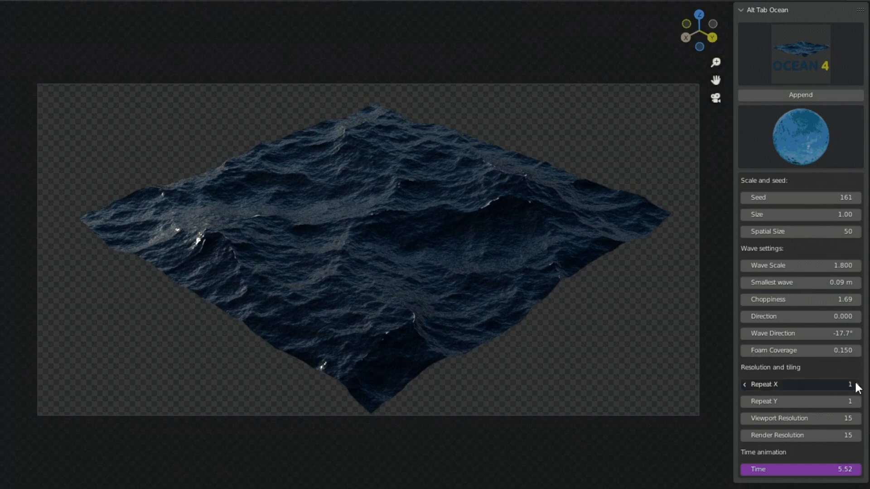
# - Repeat the ocean surface twice along both X and Y
pyautogui.click(856, 384)
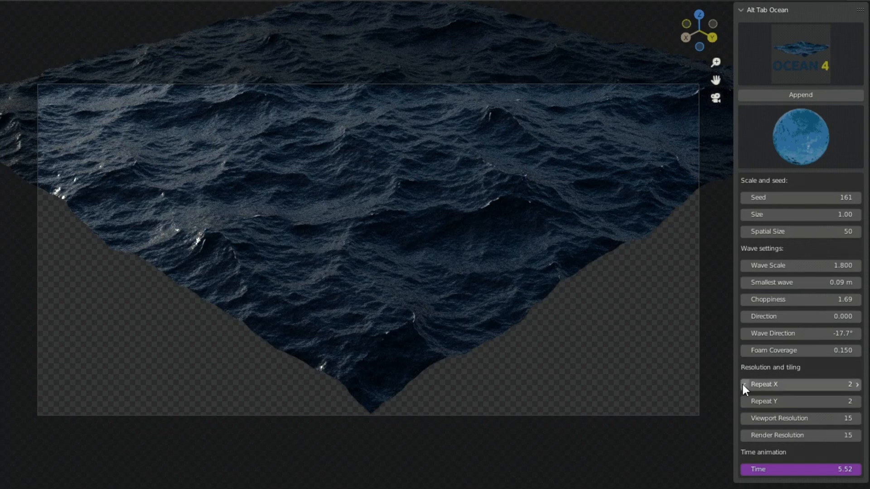
pyautogui.click(800, 136)
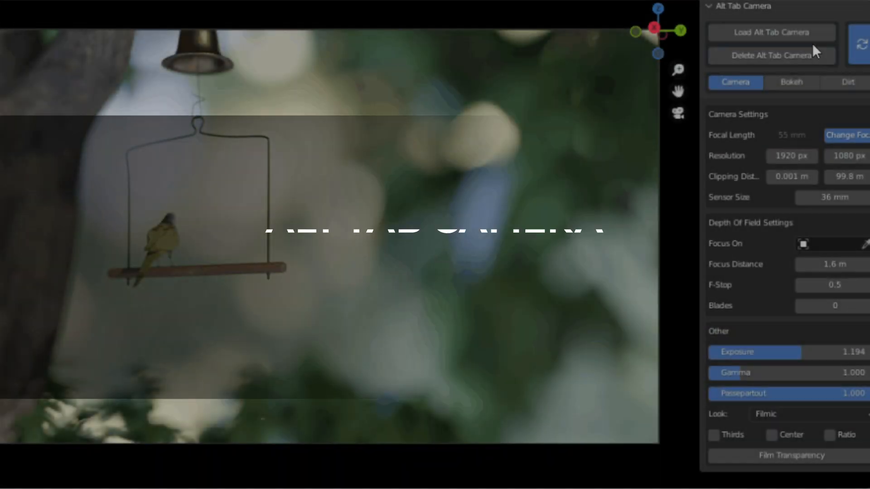
# - Pick a bokeh shape from the Other category for the birdcage's blurred highlights
pyautogui.click(792, 83)
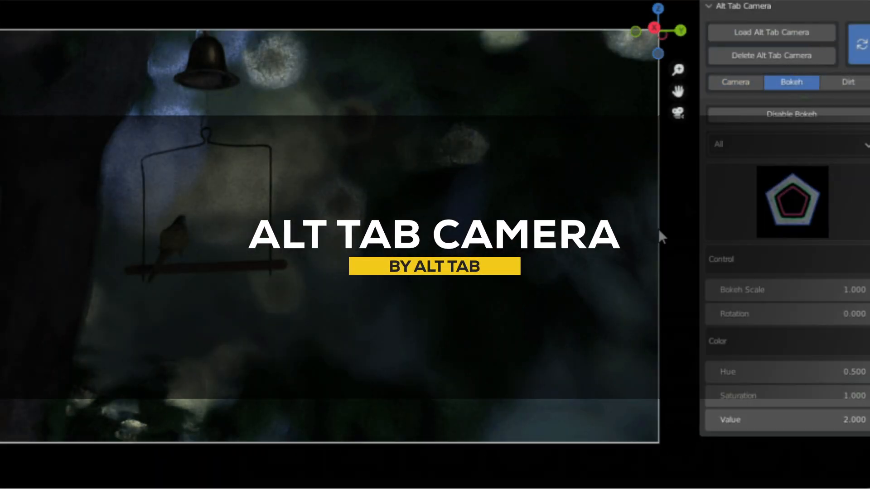
pyautogui.click(793, 203)
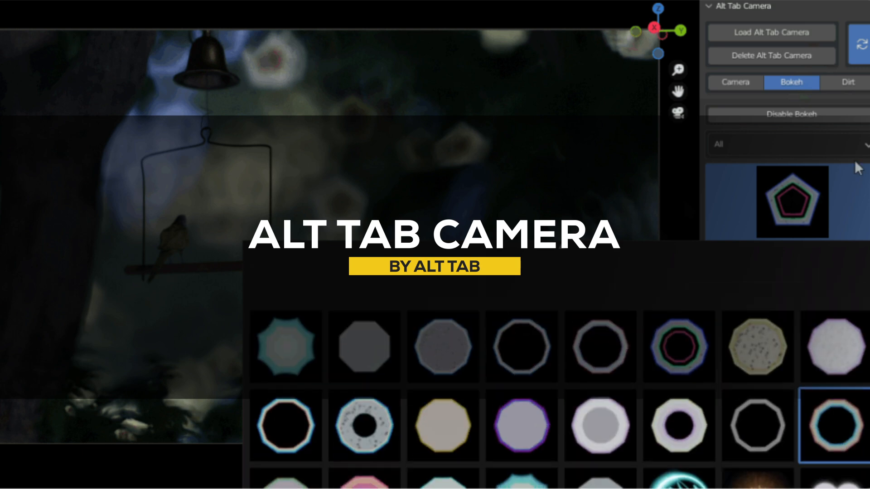
pyautogui.click(736, 82)
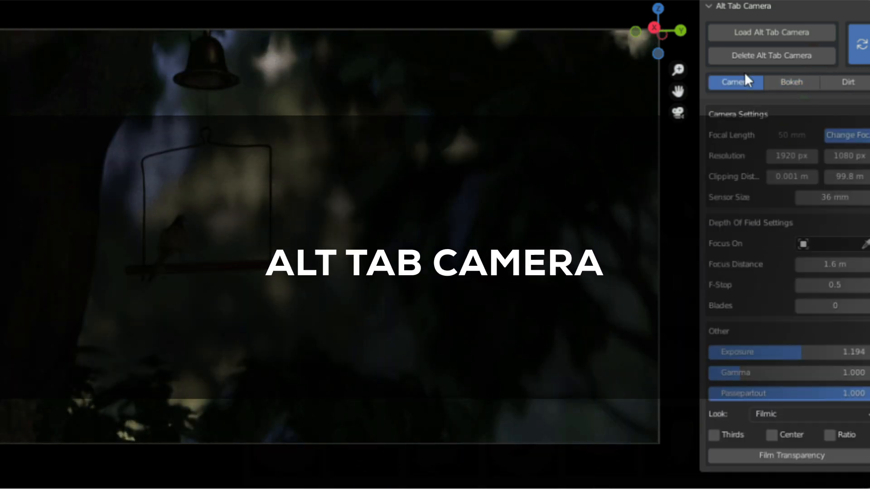
pyautogui.click(792, 82)
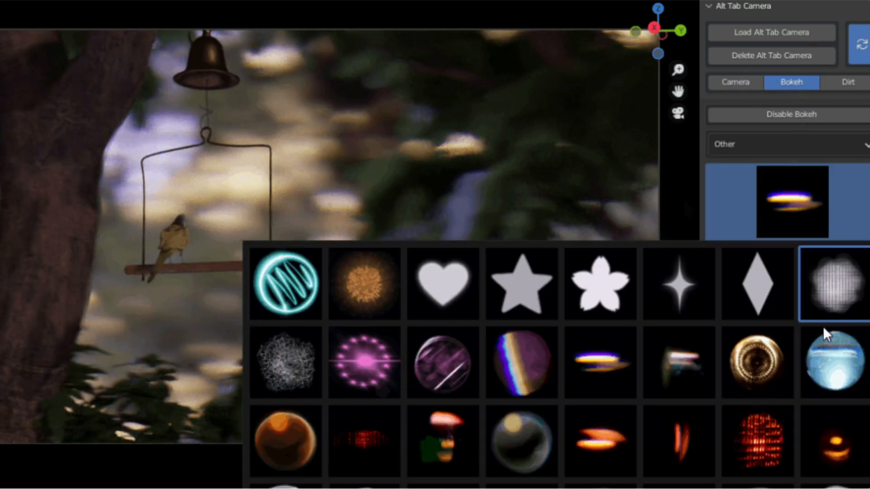
pyautogui.click(834, 284)
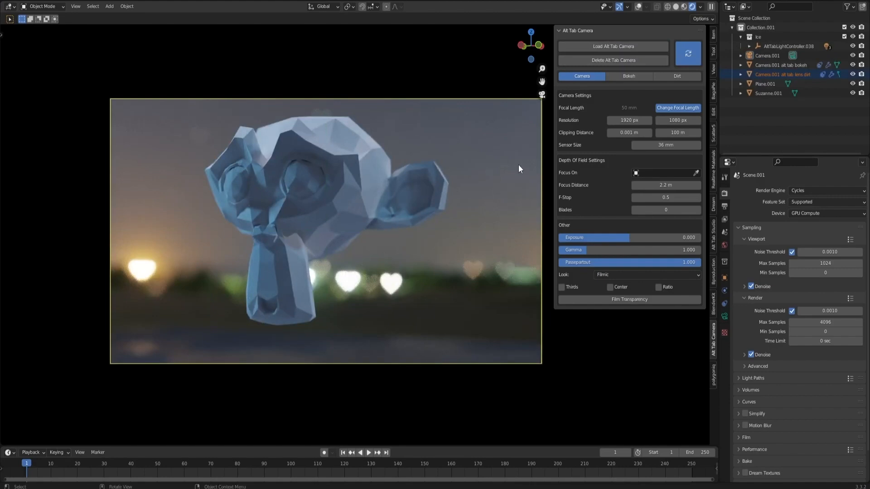
# - Choose a heart bokeh shape category for the monkey scene's highlights
pyautogui.click(629, 76)
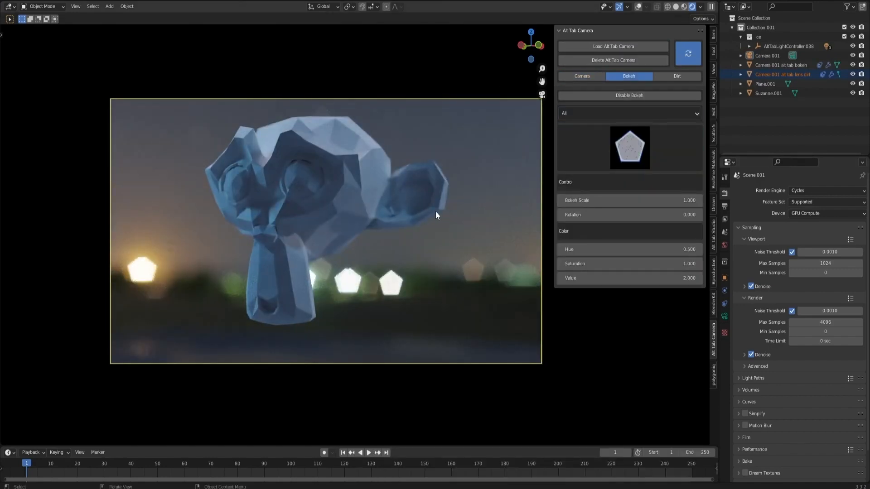
pyautogui.click(629, 113)
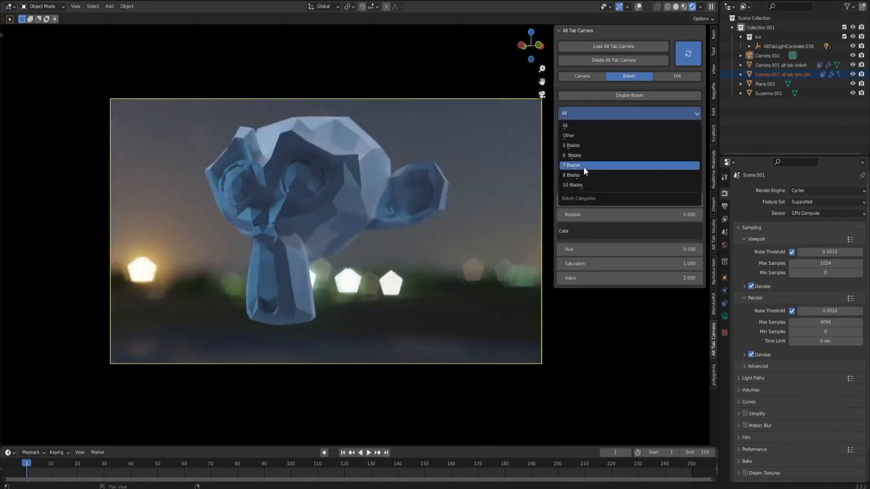
pyautogui.click(571, 165)
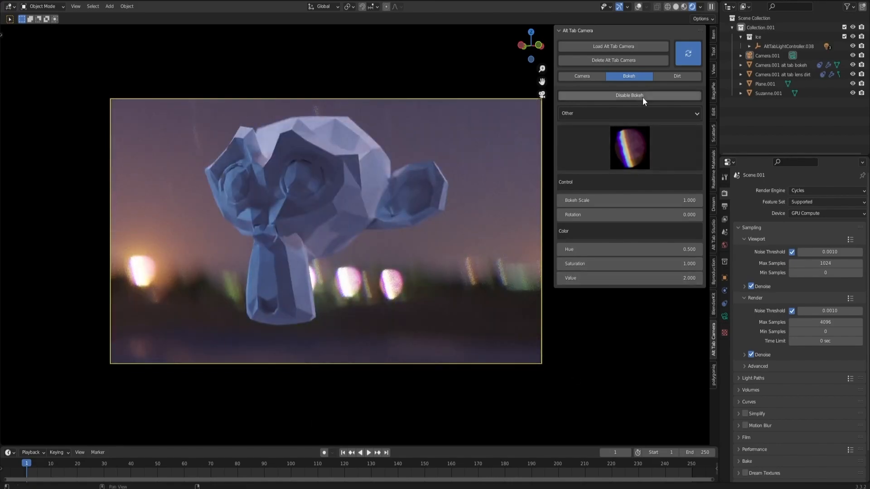
# - Tint the camera's lens dirt green with Dirt Color Overlay at 1
pyautogui.click(677, 77)
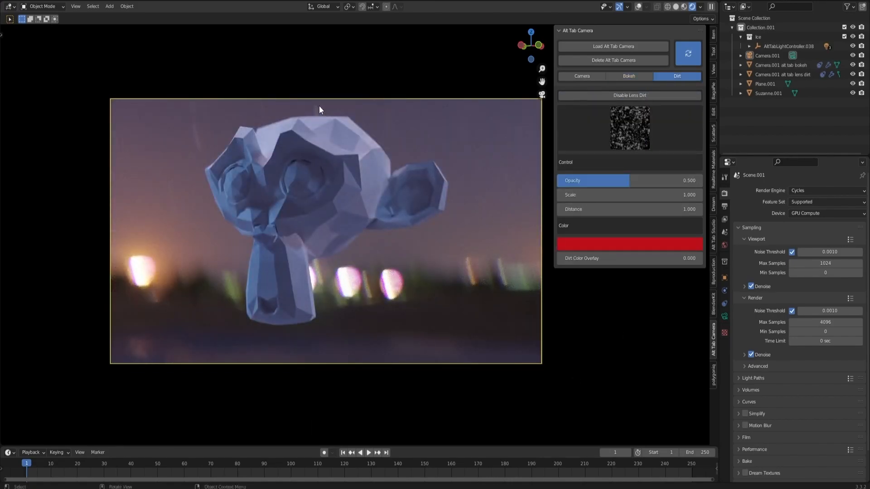
pyautogui.click(630, 128)
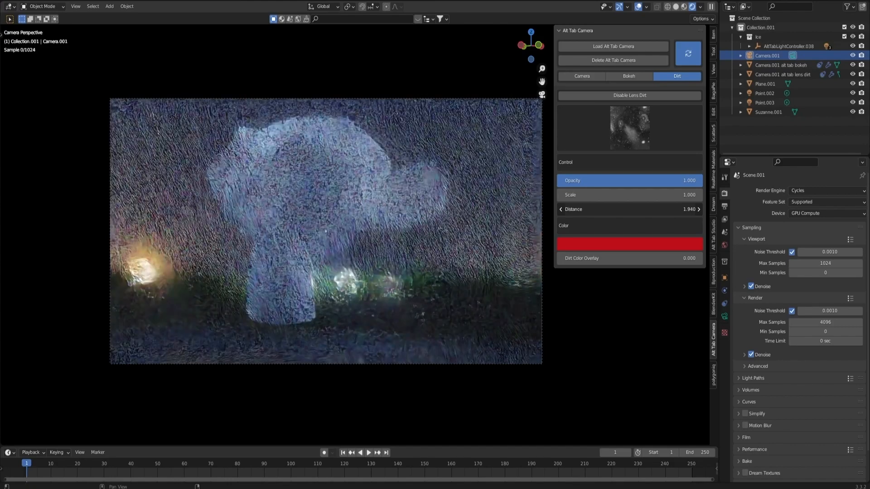
pyautogui.click(629, 243)
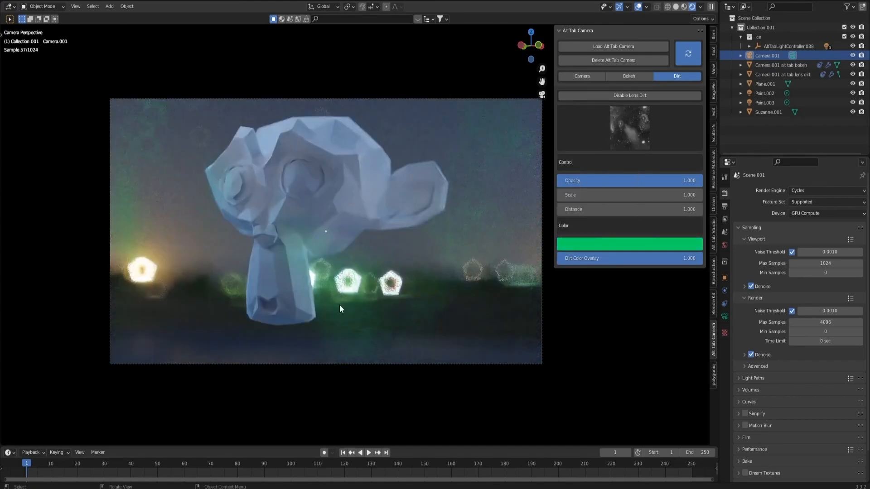
# - Bring up the camera's lens settings and start a smooth focal length change
pyautogui.click(582, 76)
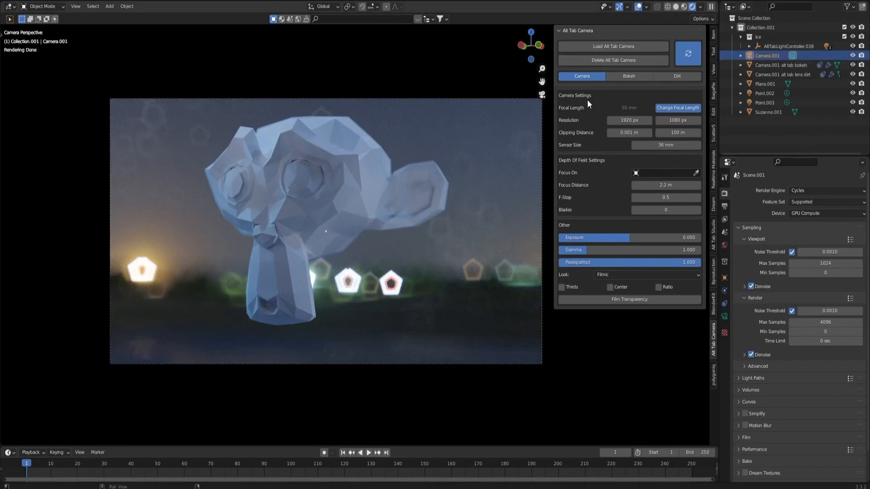
pyautogui.click(783, 75)
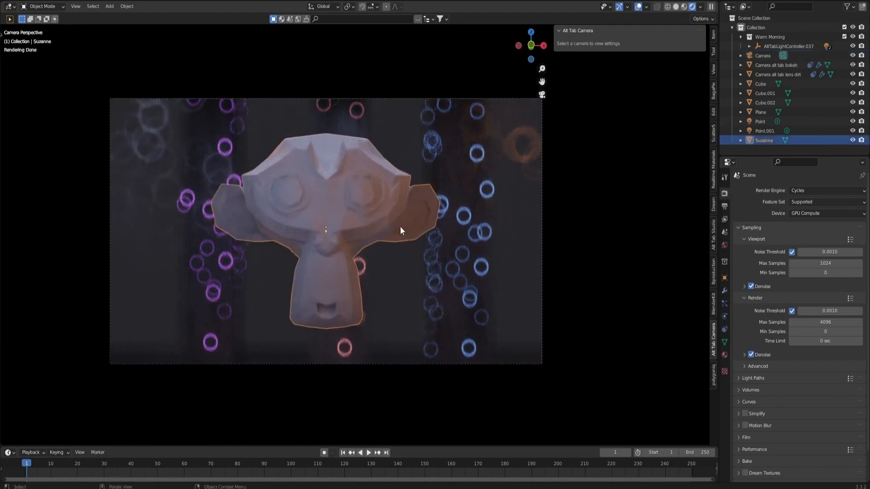
pyautogui.click(763, 55)
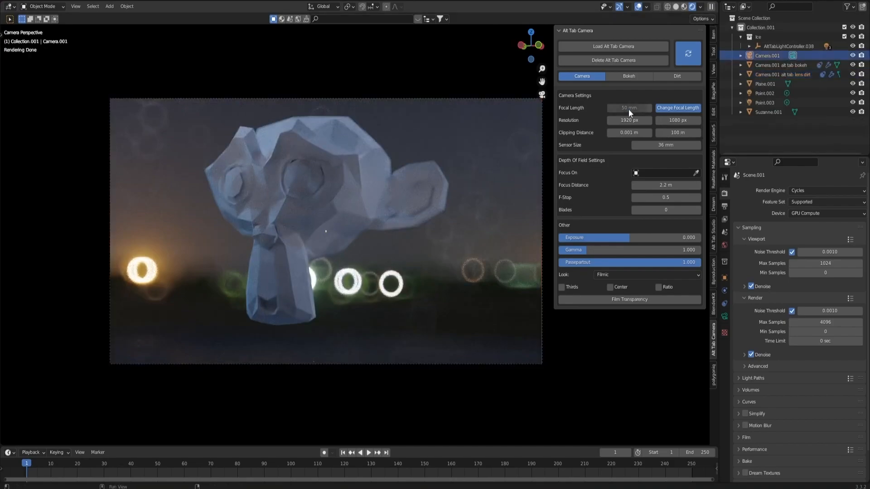
pyautogui.click(678, 108)
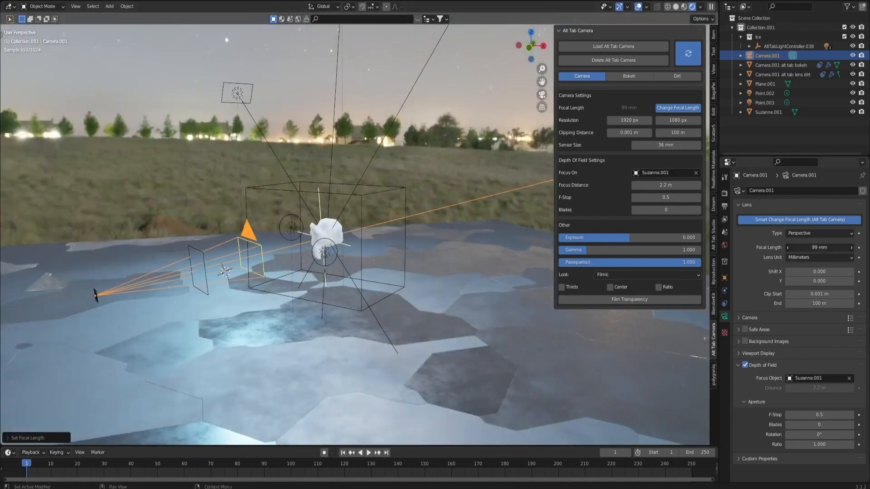
# - Set the camera's focal length to 85 mm while it keeps the monkey framed
pyautogui.click(678, 108)
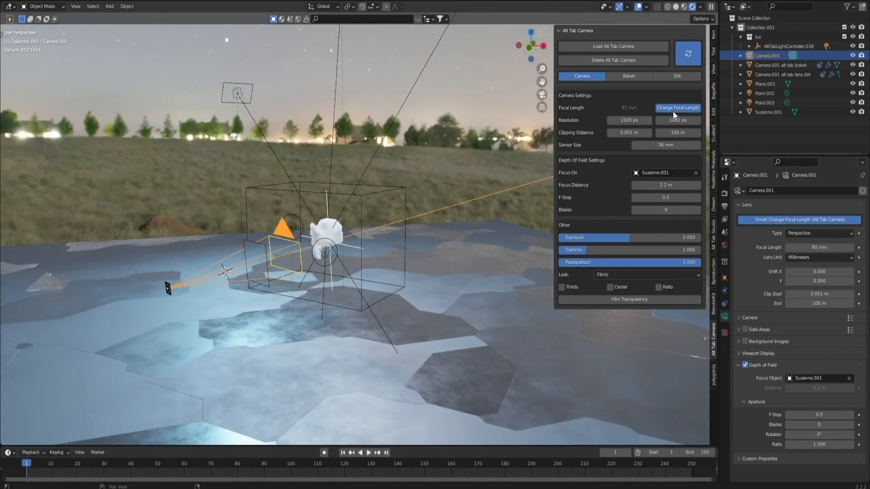
pyautogui.click(678, 108)
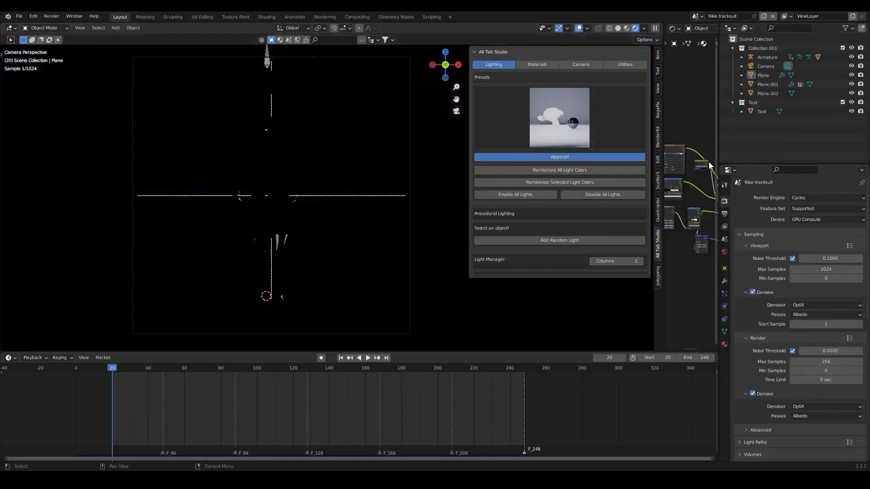
# - Append a studio lighting preset and rotate the light rig around the tracksuit figure
pyautogui.click(559, 241)
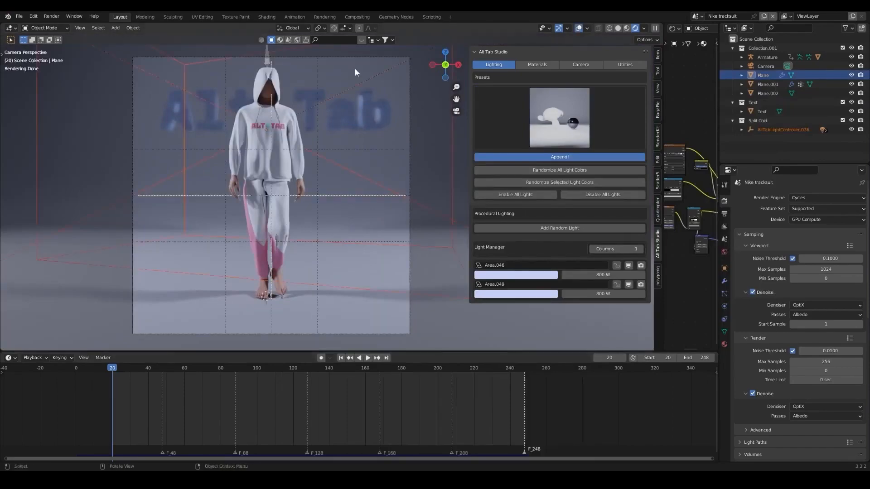
pyautogui.press('r')
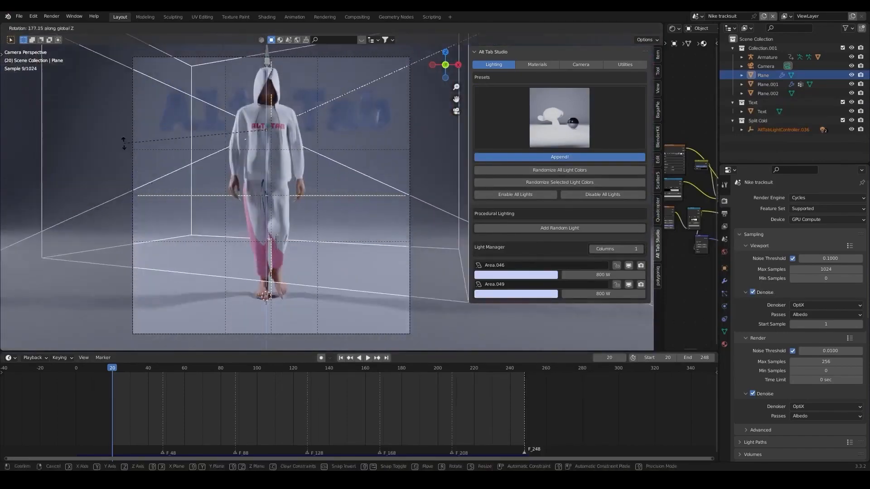
pyautogui.click(560, 117)
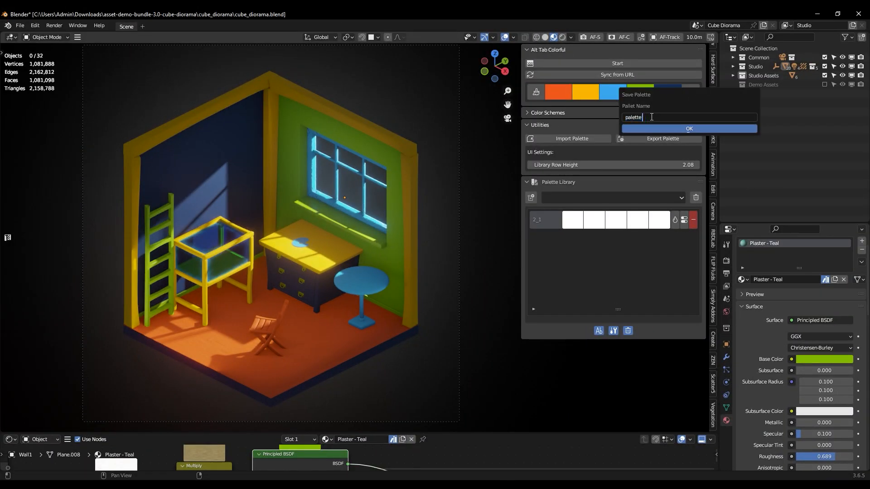
# - Export the diorama's current colours as a named palette
pyautogui.click(688, 129)
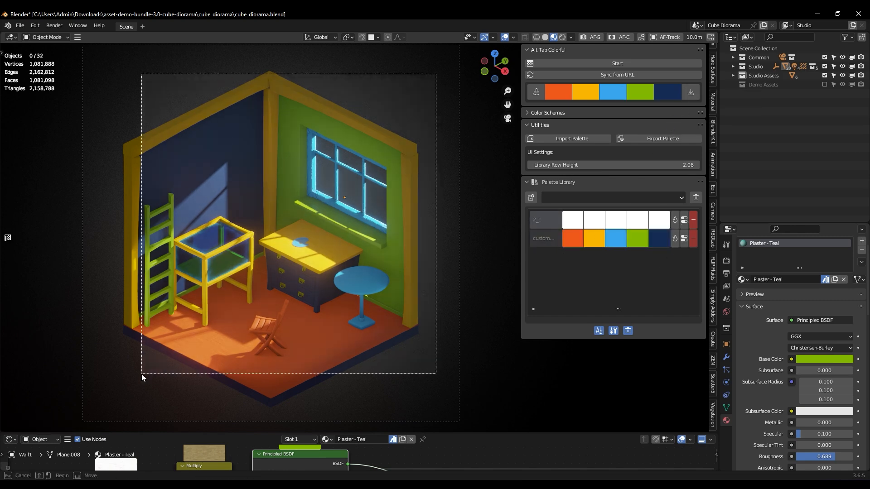
pyautogui.click(528, 112)
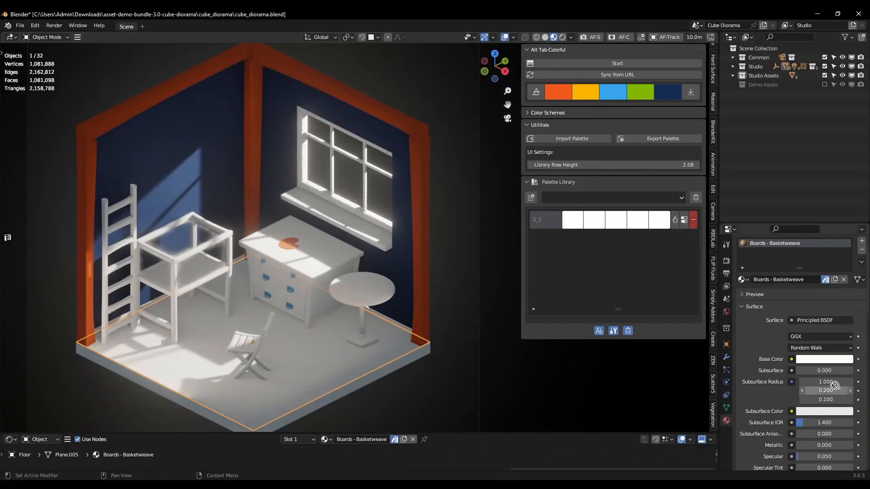
# - Recolour the room from the Palette Library with blue walls, orange beams and green floor
pyautogui.click(361, 290)
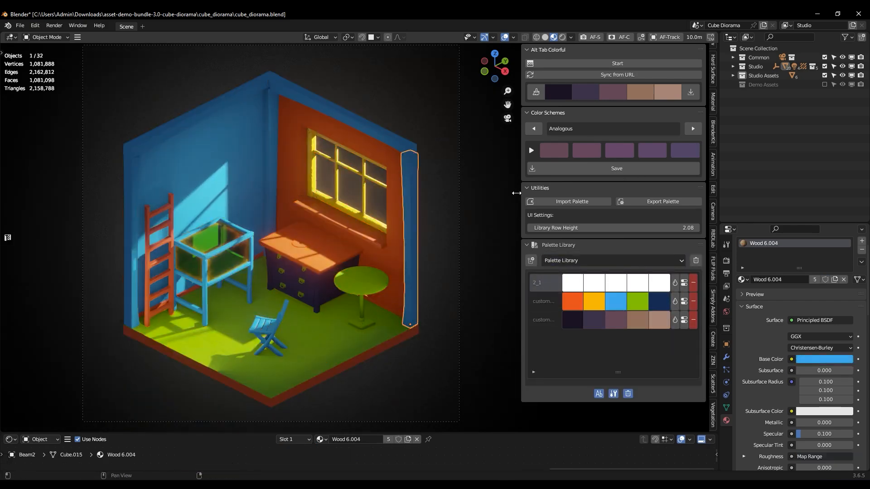
pyautogui.click(527, 245)
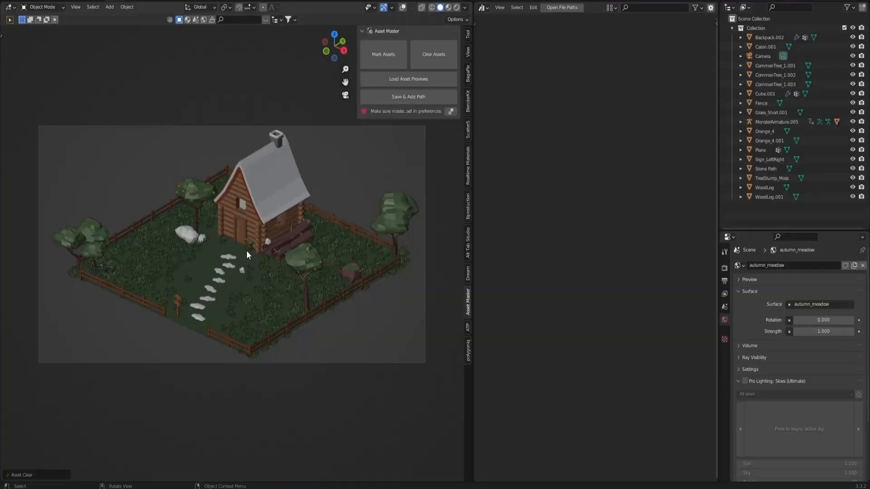
# - Mark the cabin scene's objects and materials as assets and load their previews
pyautogui.click(383, 55)
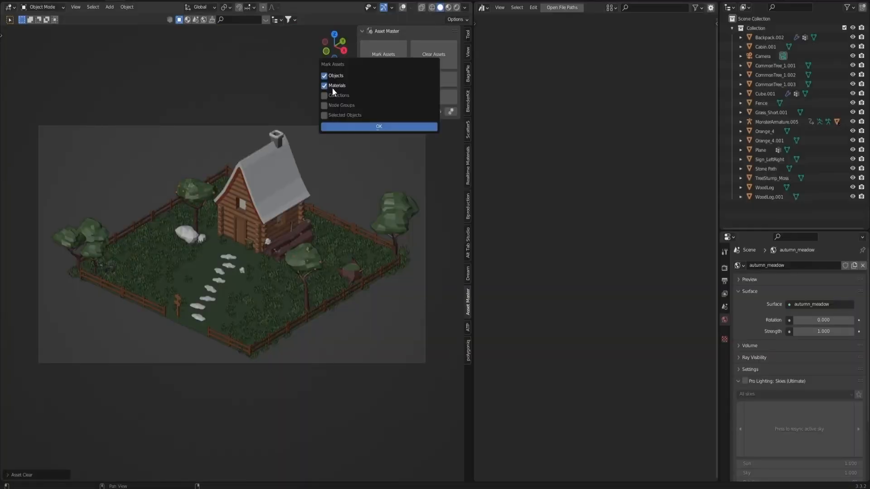
pyautogui.click(379, 126)
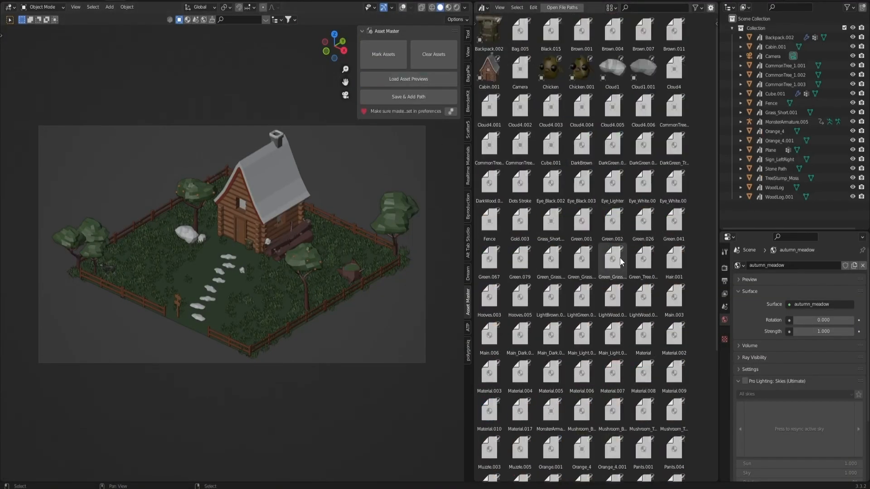
pyautogui.scroll(-3)
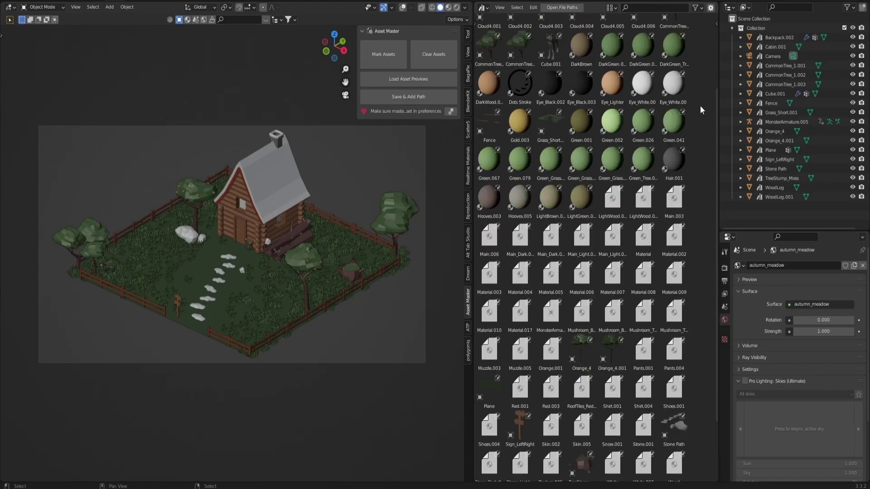
pyautogui.scroll(-3)
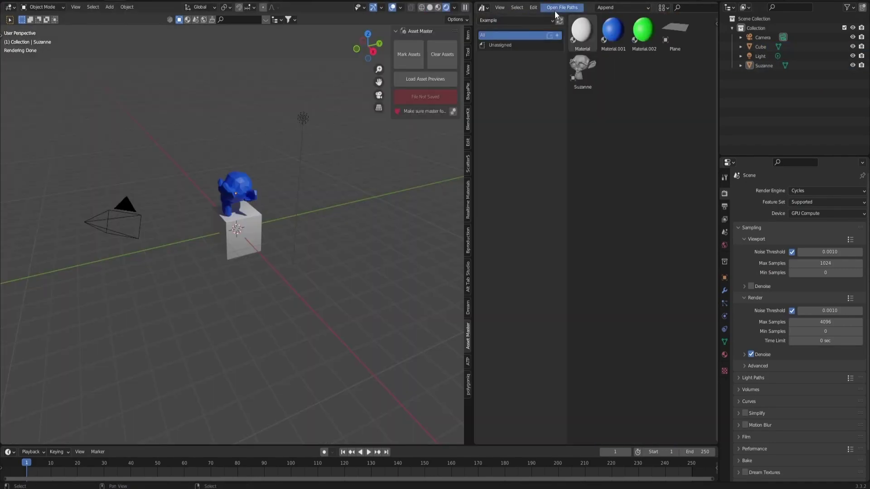
# - Reveal where the example asset library files are stored
pyautogui.click(562, 7)
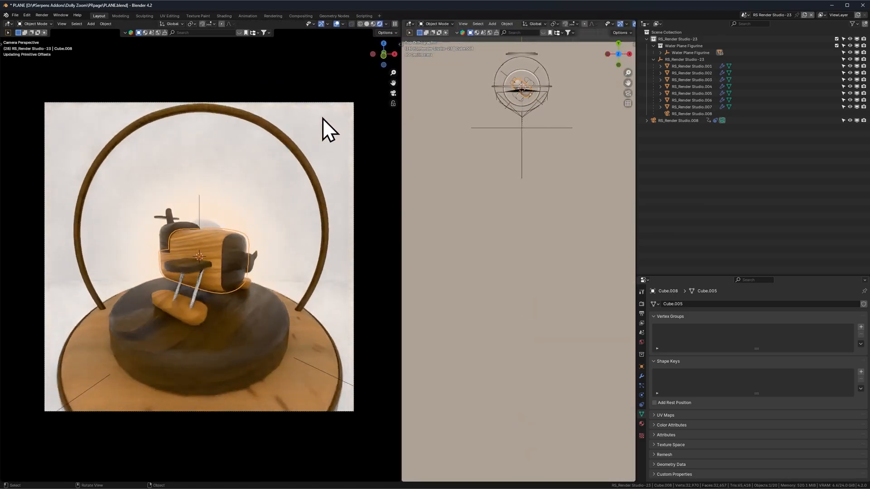
# - Create the dolly zoom camera, select it and pull it back, keyframing the focal length
pyautogui.click(692, 113)
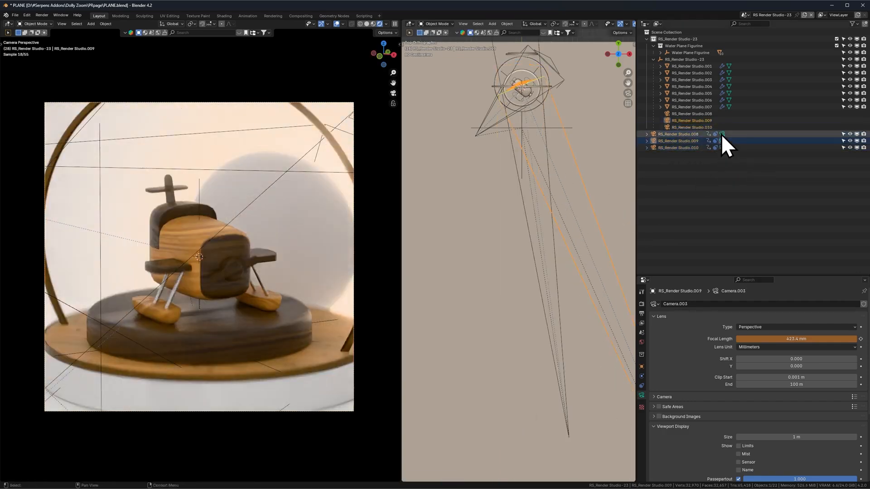
pyautogui.click(678, 146)
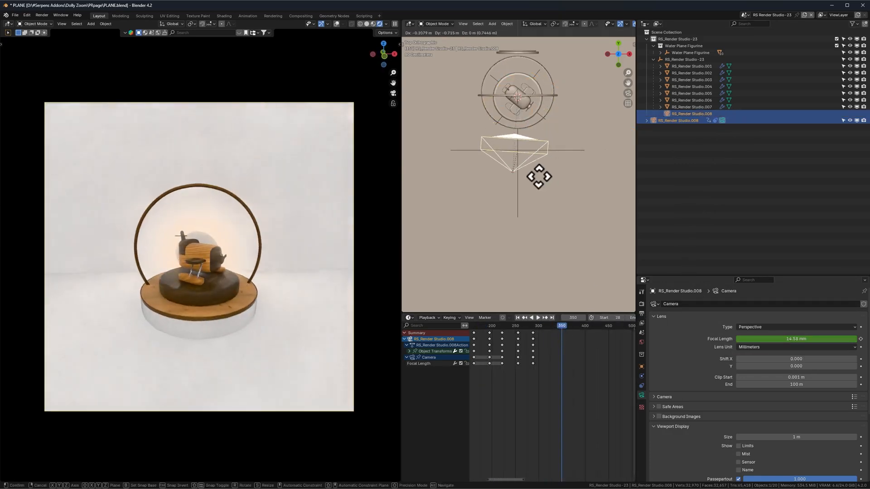
pyautogui.moveTo(539, 178); pyautogui.dragTo(560, 228)
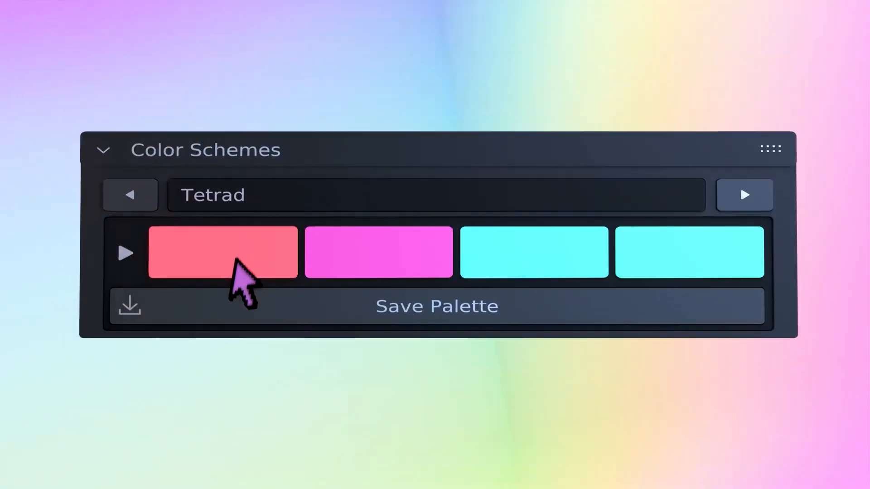
# - Switch the colour scheme from Tetrad to the four-colour Square scheme
pyautogui.click(743, 195)
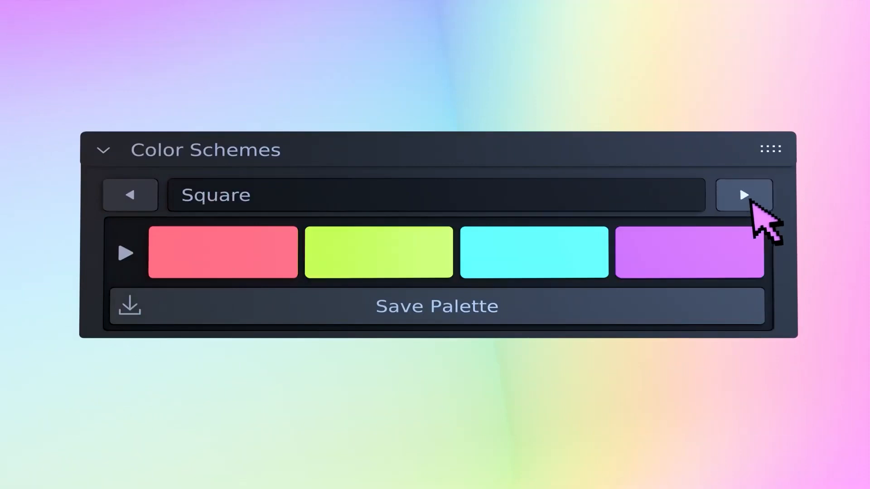